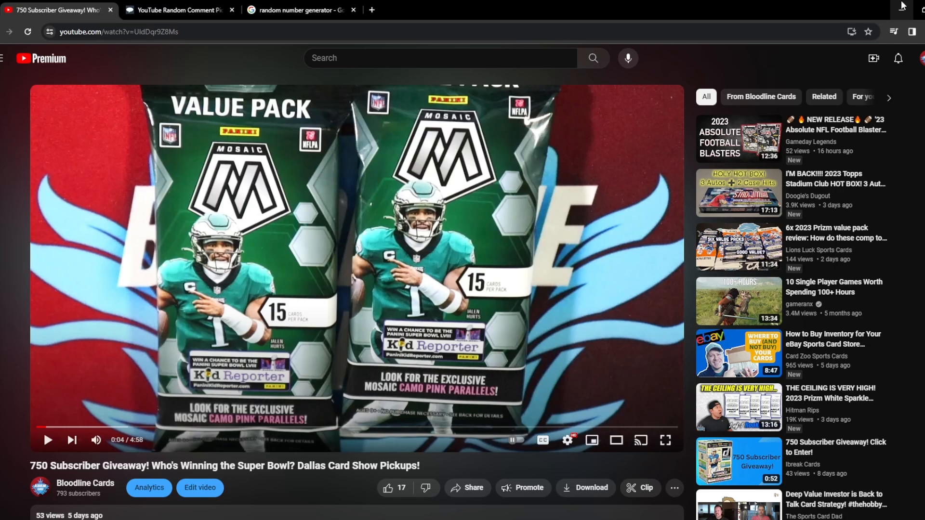
# Scroll down to the giveaway video's 28 comments
pyautogui.scroll(-3)
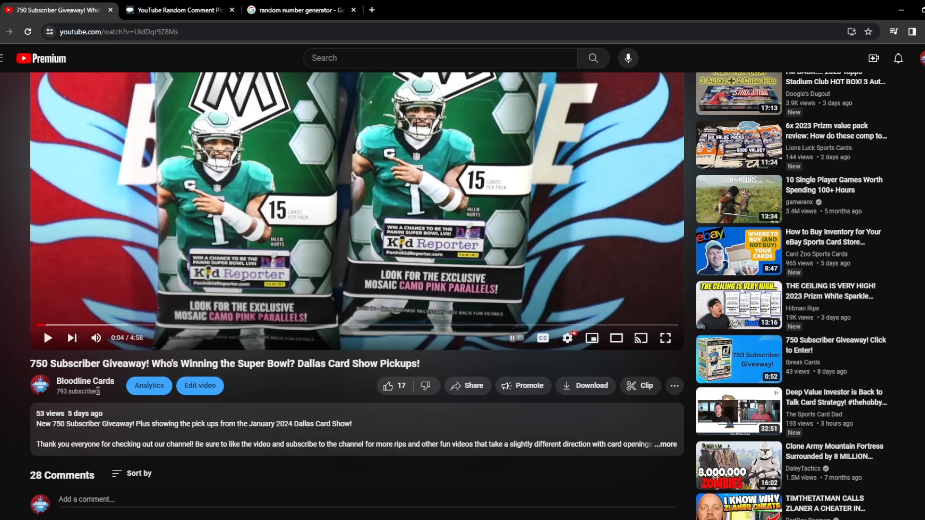
pyautogui.moveTo(102, 394)
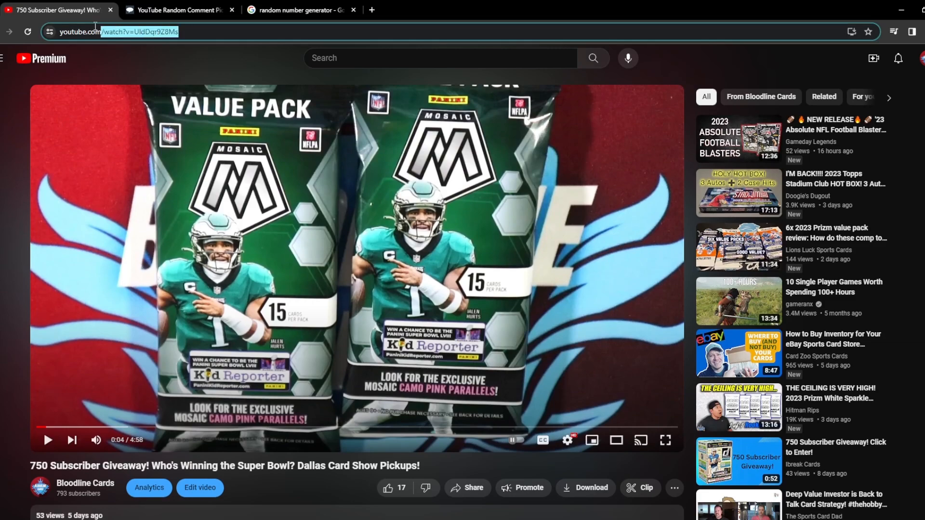
# Load the giveaway video link in Comment Picker, answering 8 to the sum, so 20 unique comments are fetched
pyautogui.click(177, 10)
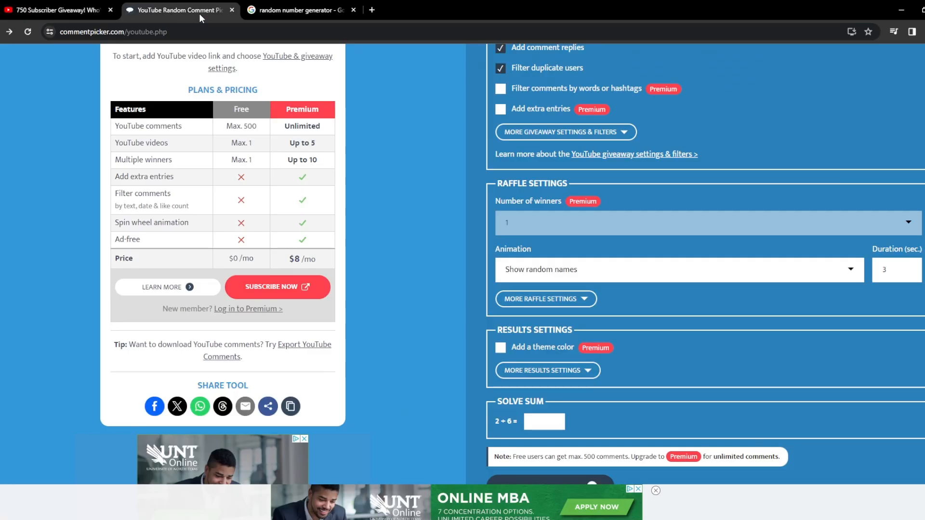
pyautogui.scroll(3)
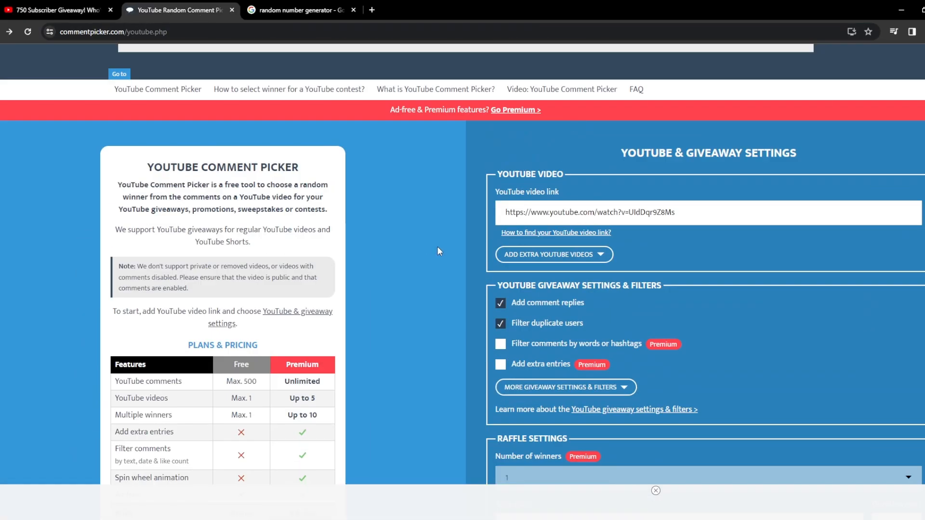
pyautogui.click(678, 212)
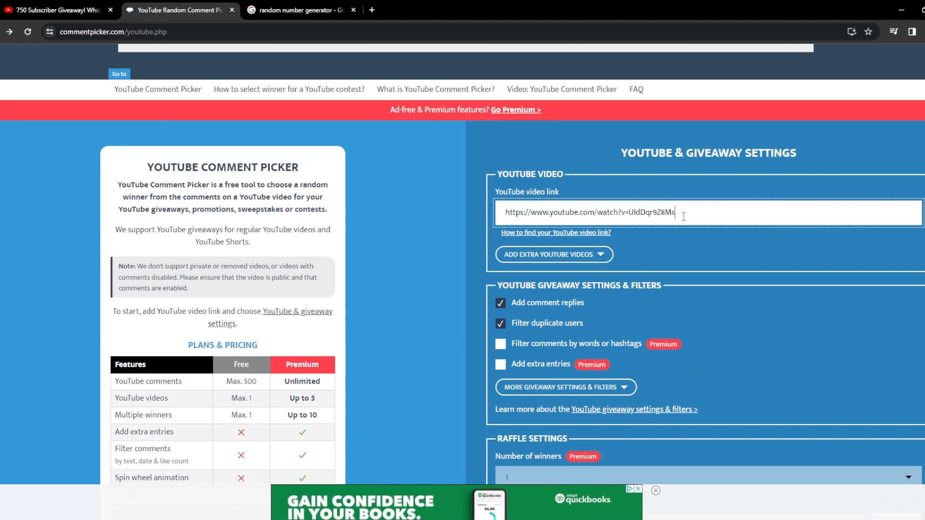
pyautogui.scroll(-3)
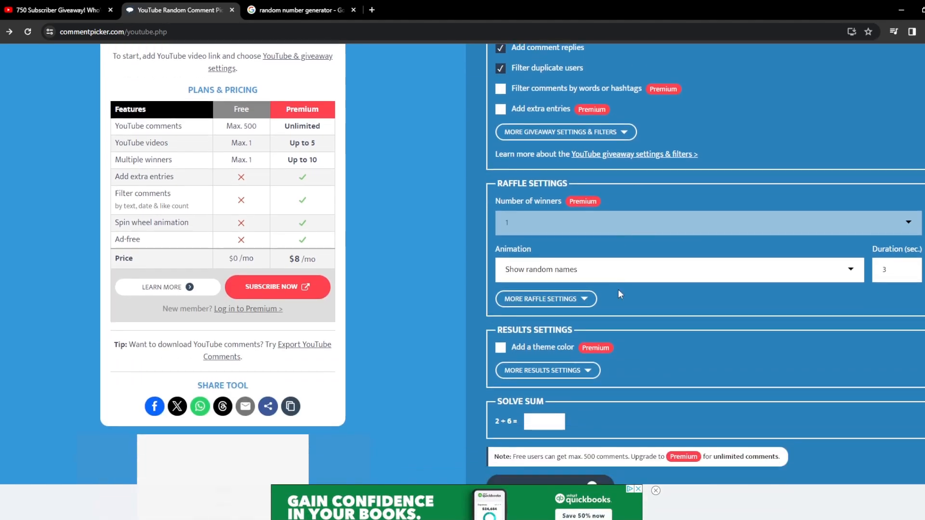
pyautogui.write('8')
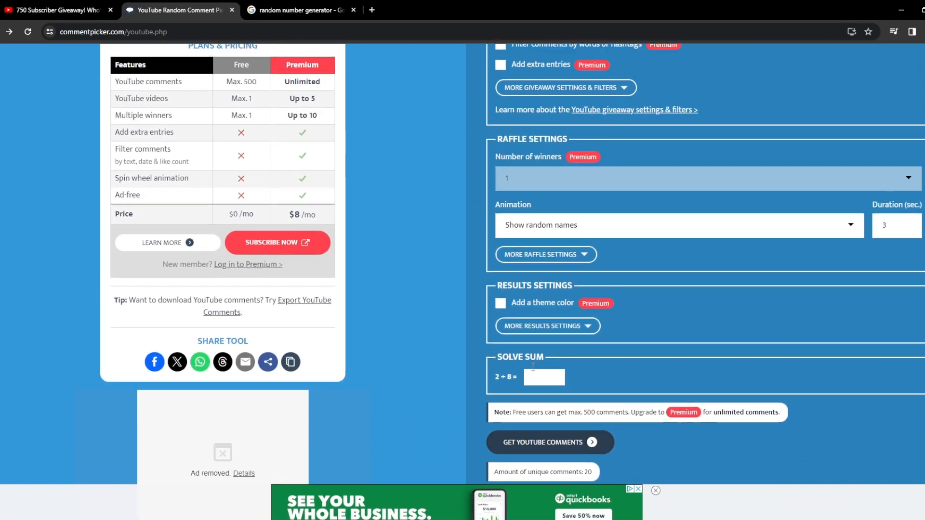
pyautogui.scroll(-3)
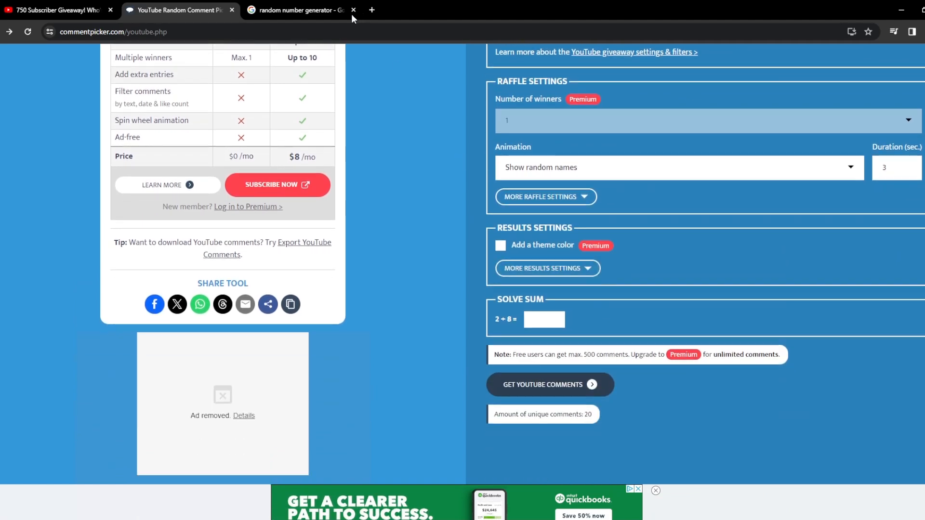
# Generate a new 1–4 random number in Google (result 4) and return to Comment Picker
pyautogui.click(298, 10)
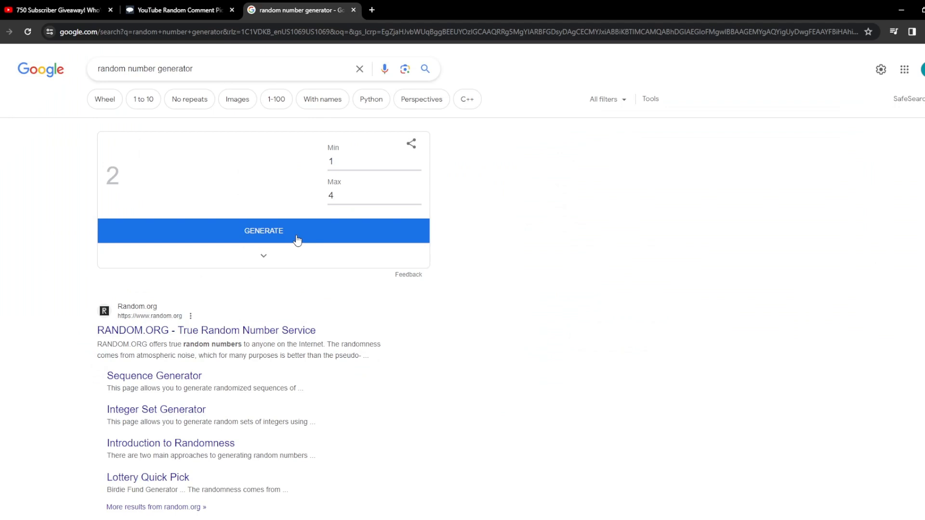
pyautogui.click(263, 231)
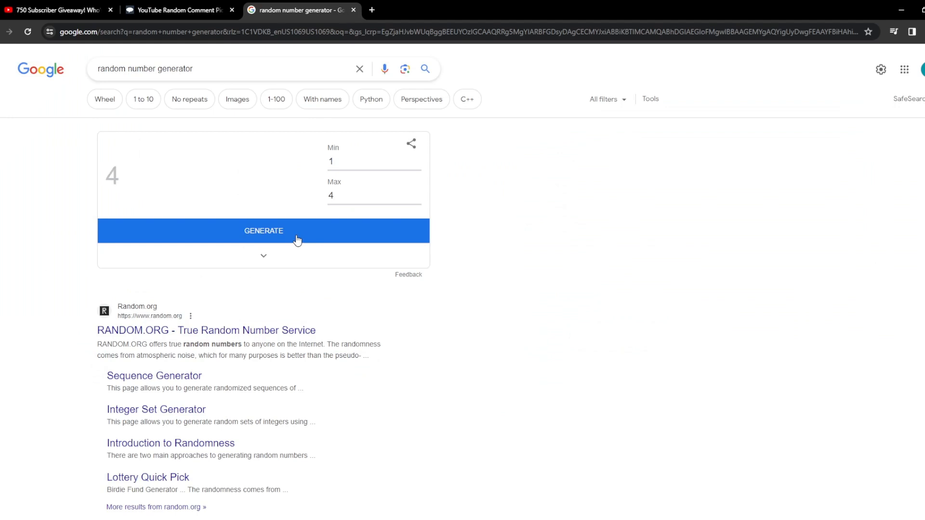
pyautogui.click(177, 10)
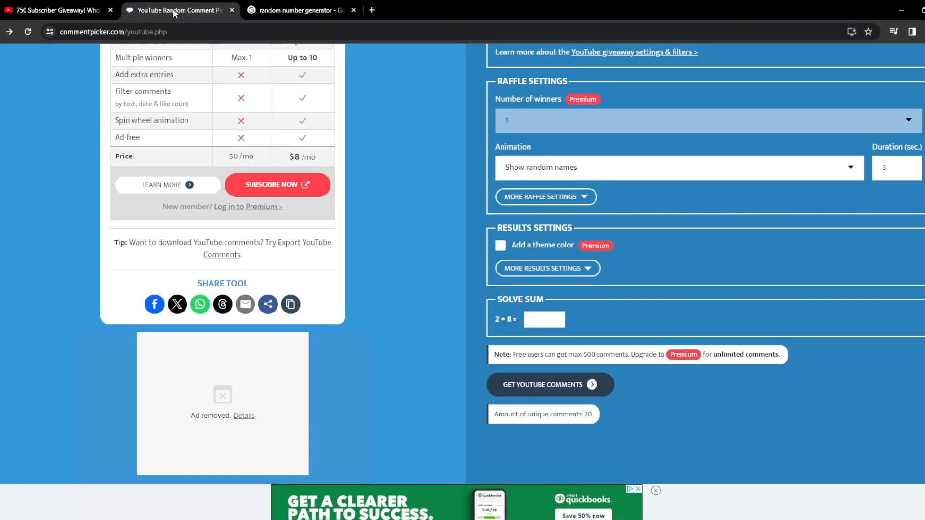
pyautogui.scroll(-3)
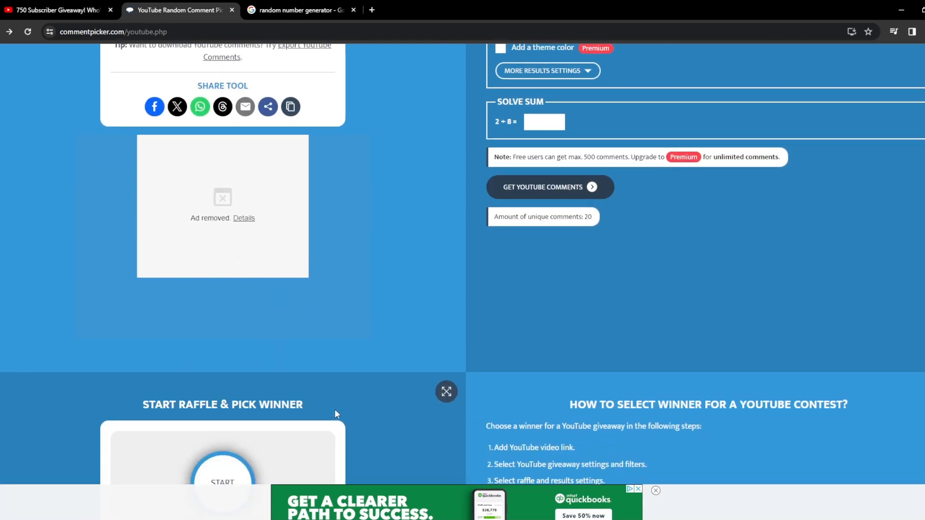
pyautogui.scroll(-3)
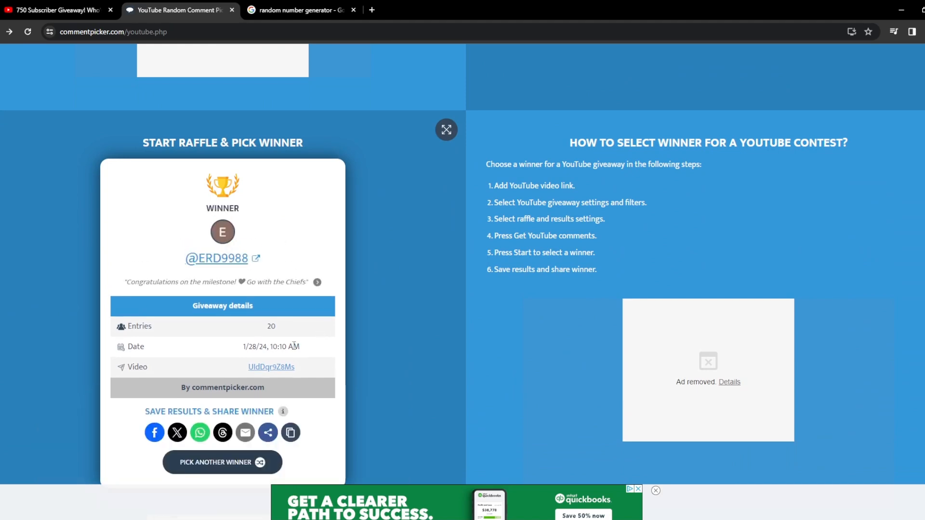
pyautogui.click(223, 462)
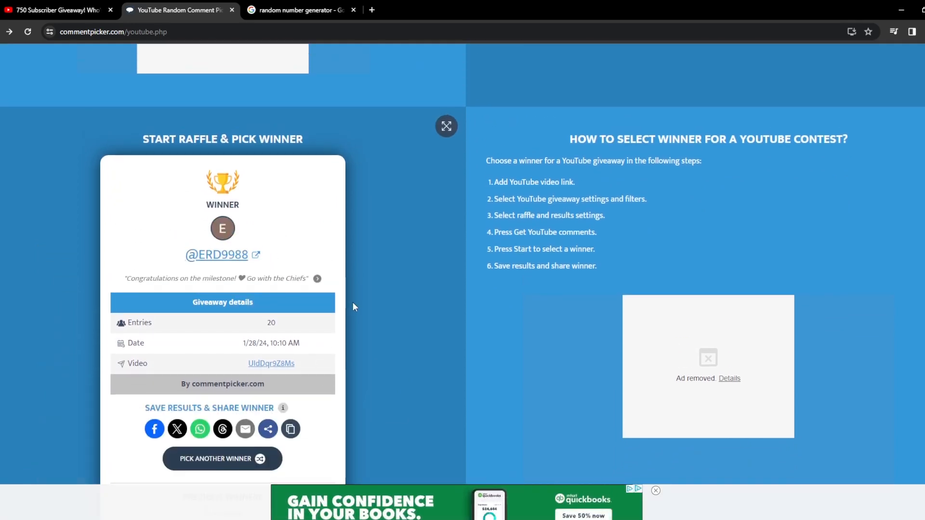
pyautogui.click(221, 460)
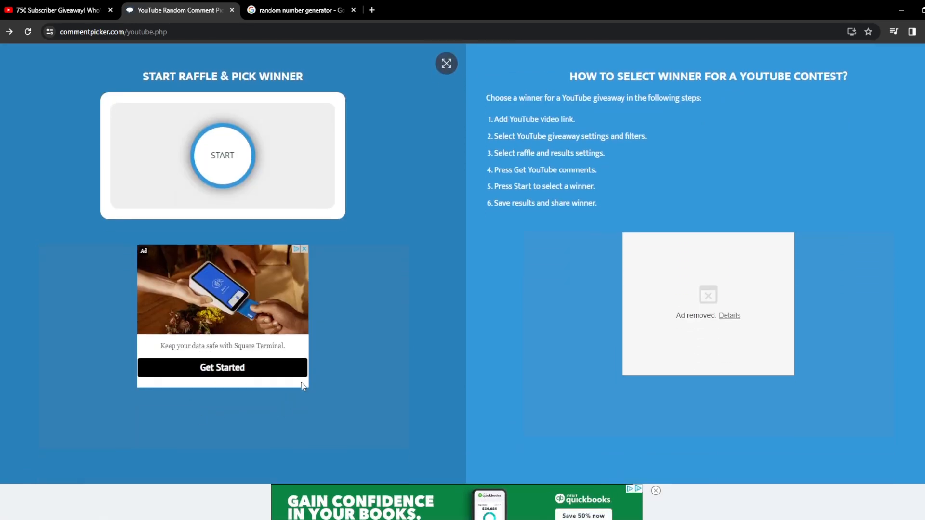
pyautogui.click(223, 155)
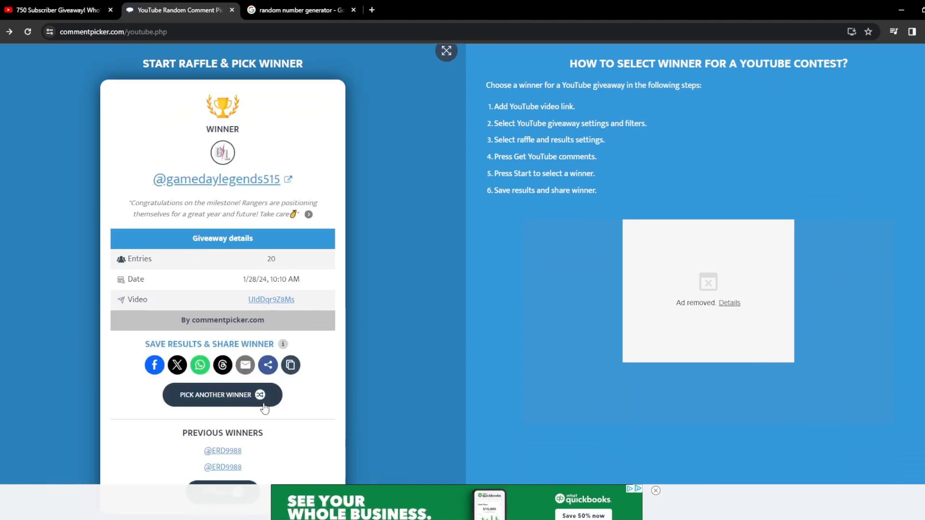
pyautogui.scroll(-3)
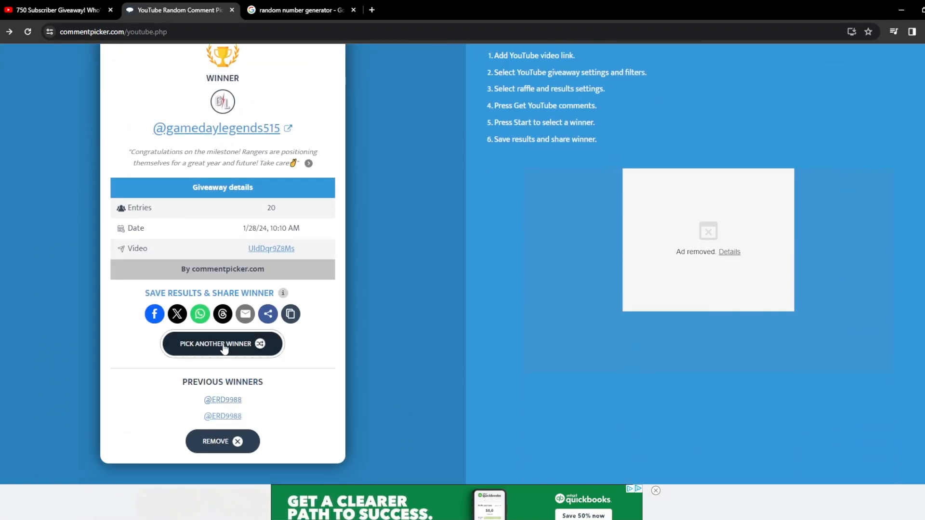
pyautogui.click(223, 344)
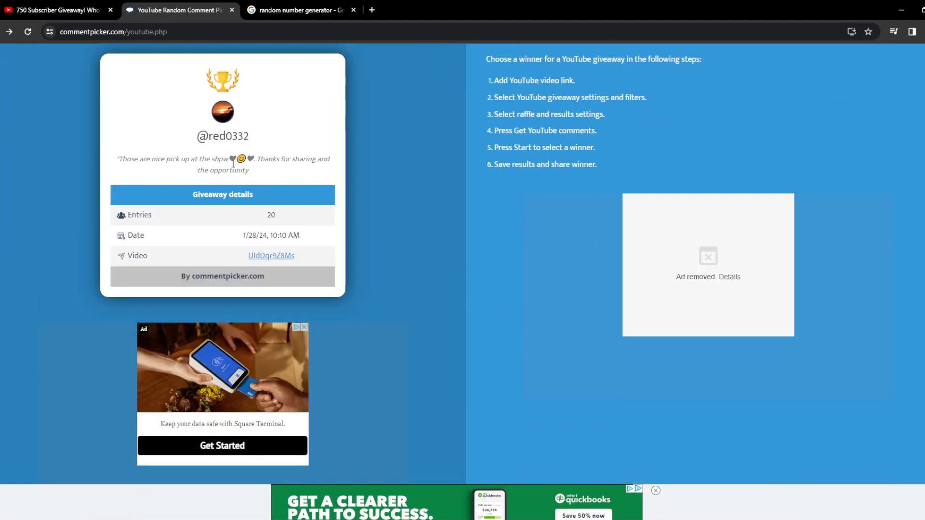